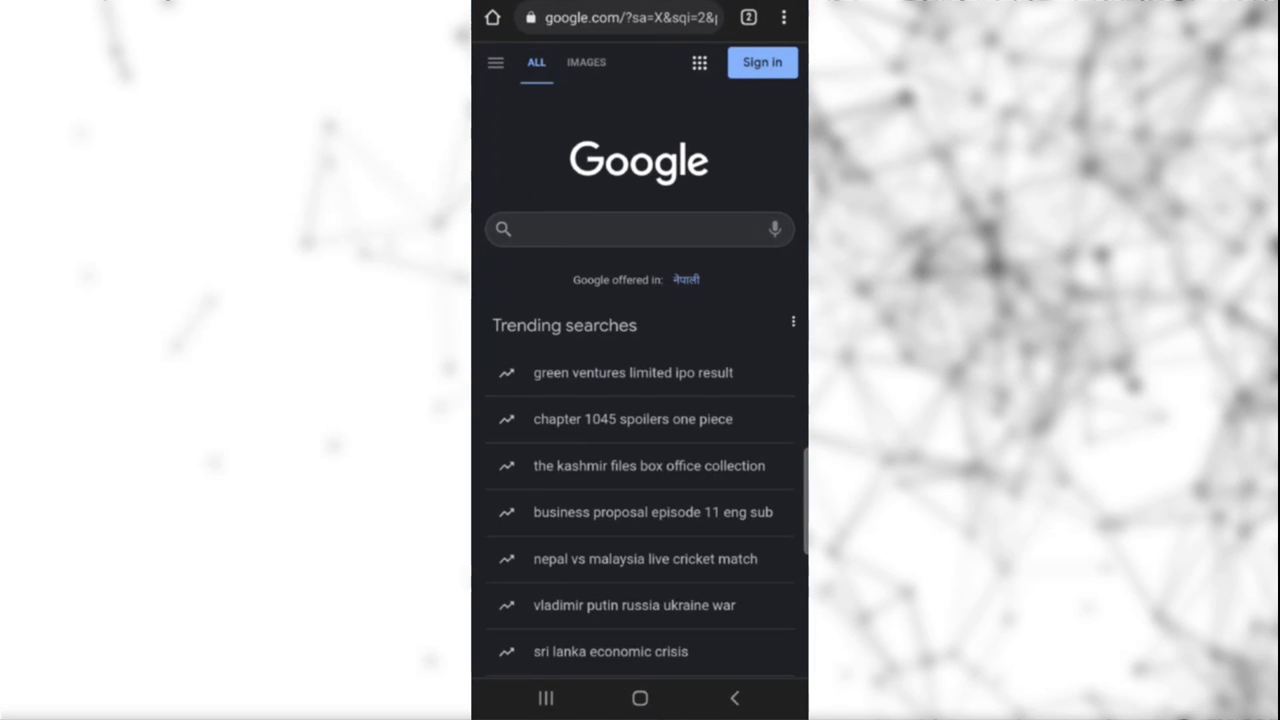
- Search Google for "bank of america" from the Chrome address bar
click(620, 16)
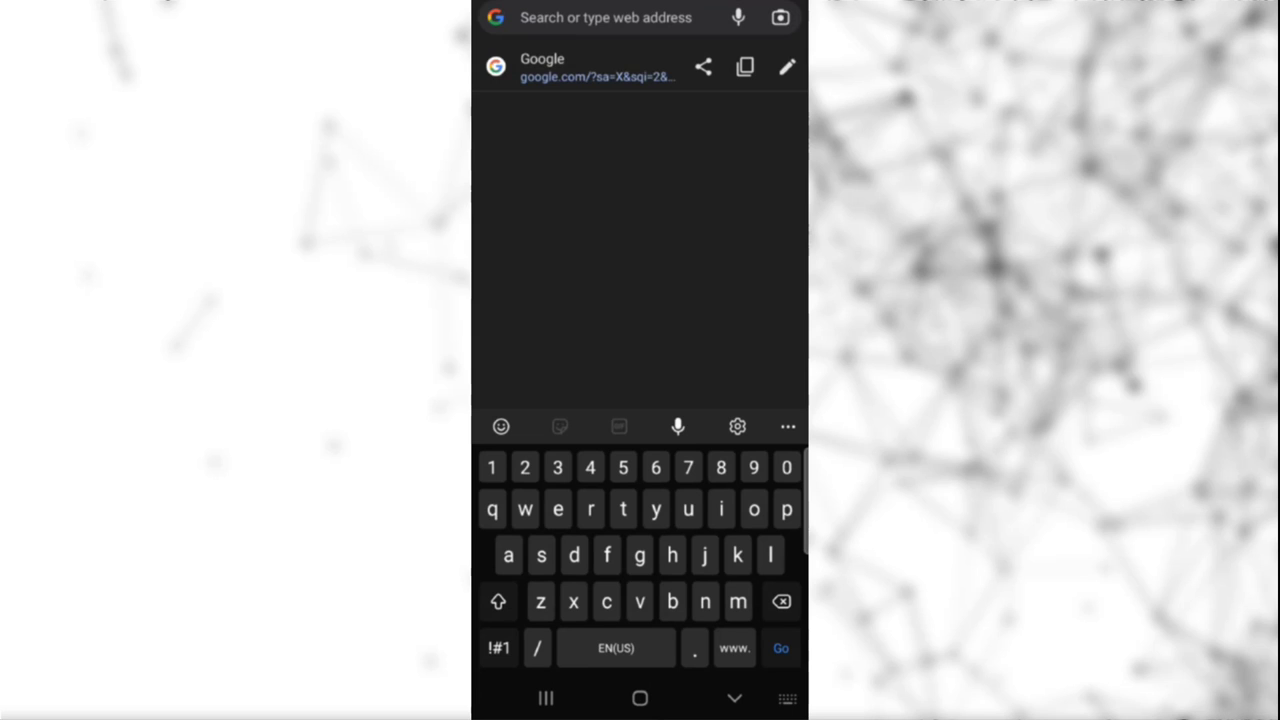
text(bank of america)
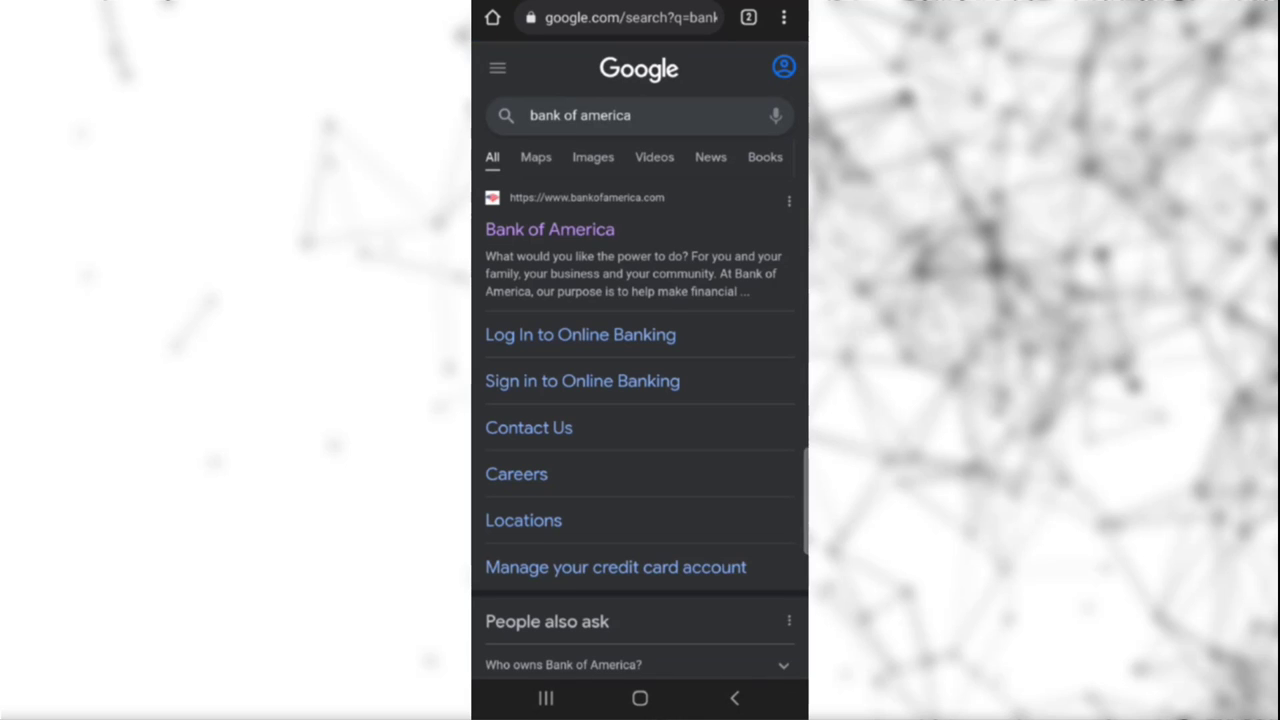
- Open the official Bank of America result and scroll its homepage down to the Login link
click(548, 228)
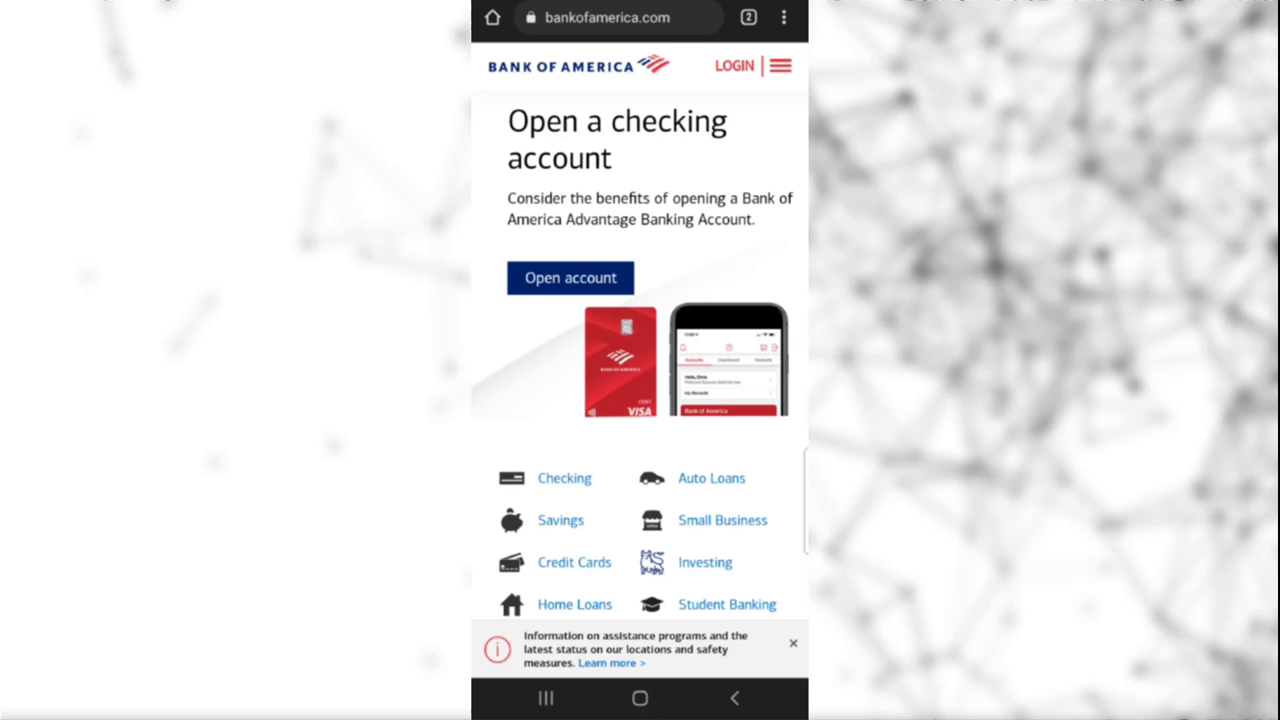
scroll(down, 3)
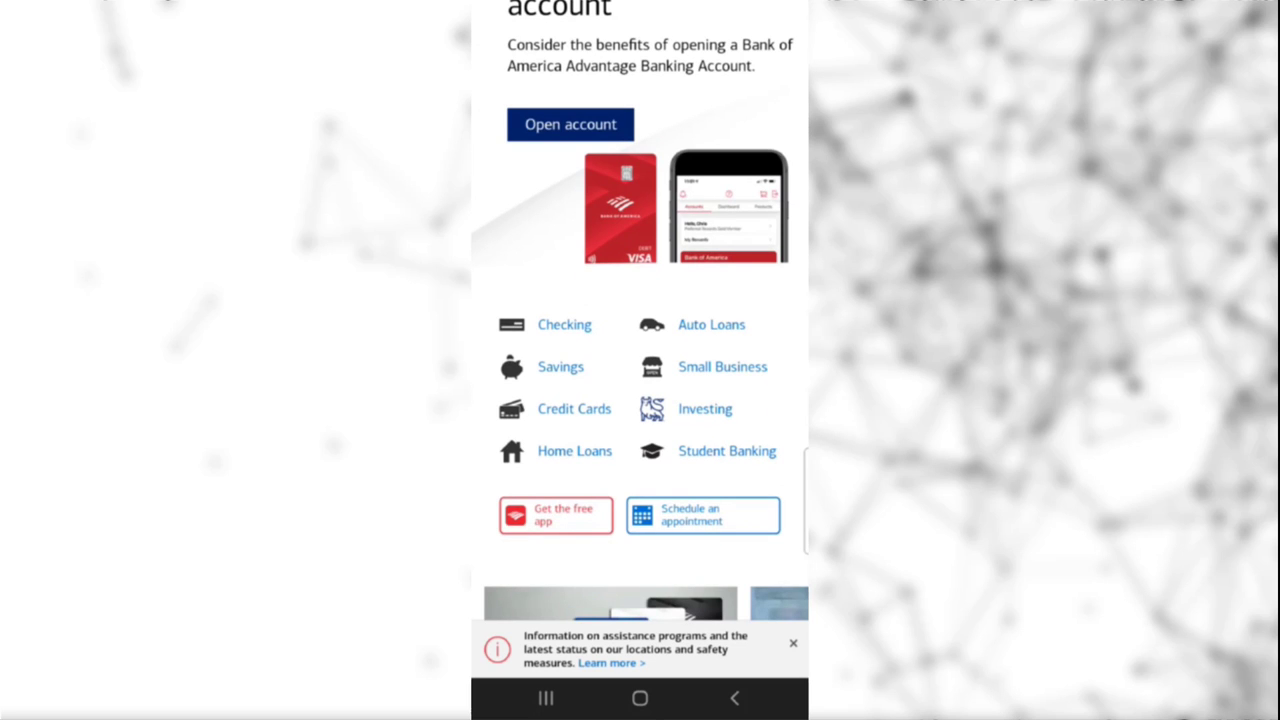
scroll(down, 3)
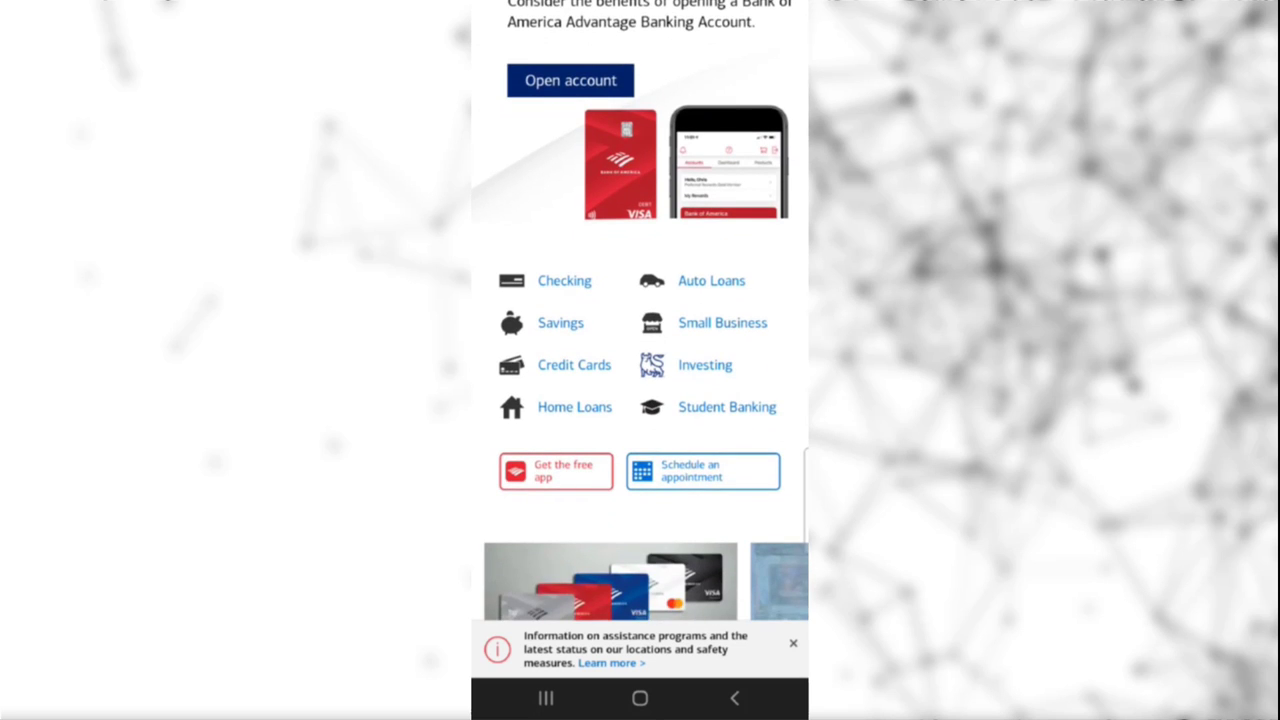
scroll(down, 3)
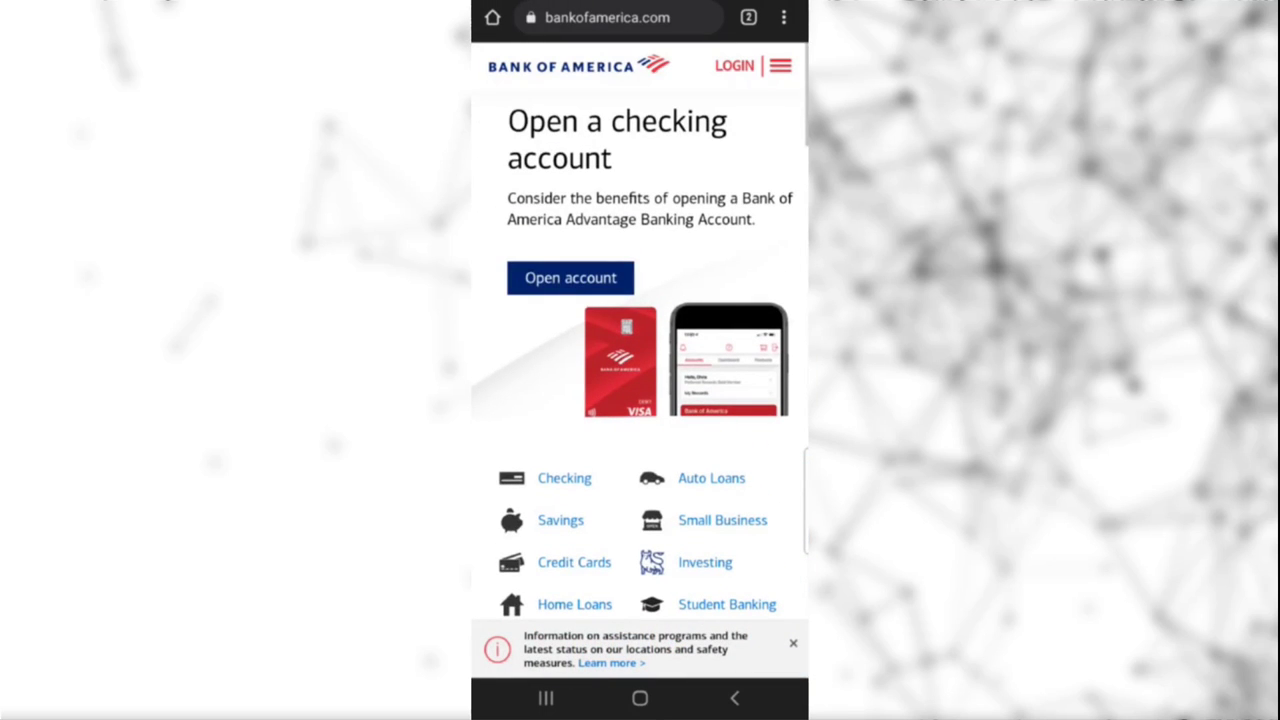
scroll(down, 3)
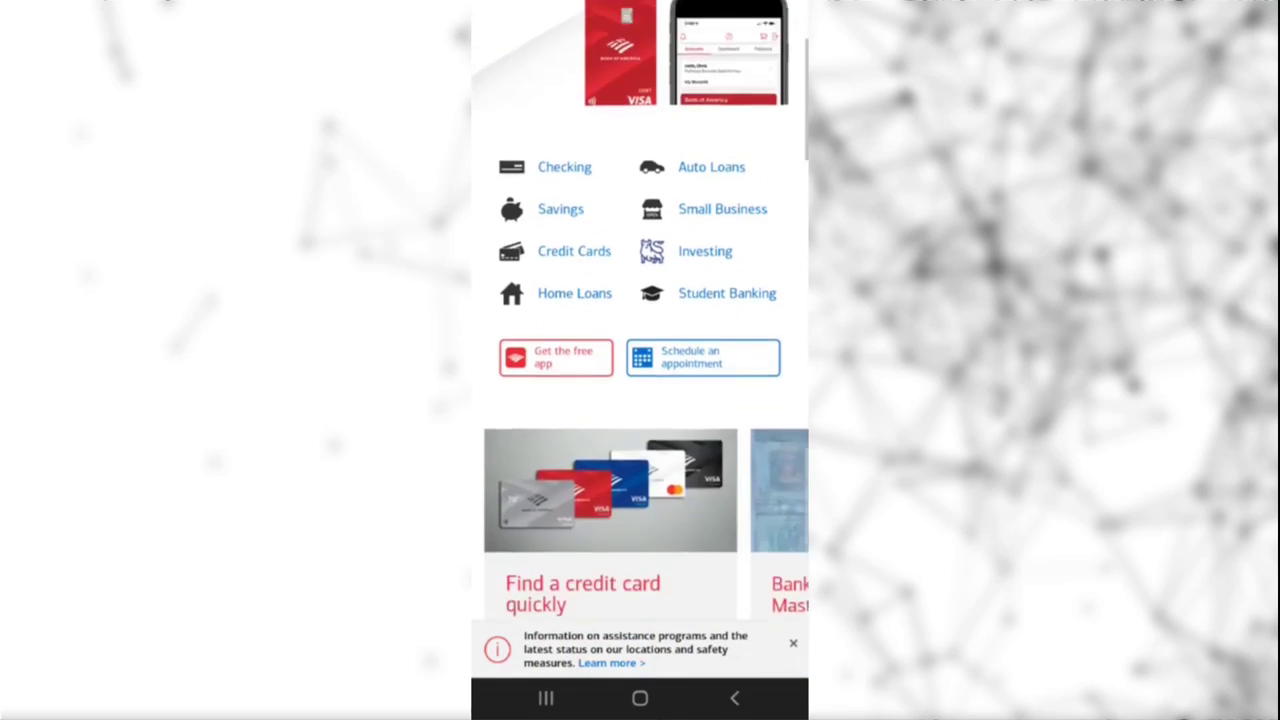
scroll(down, 3)
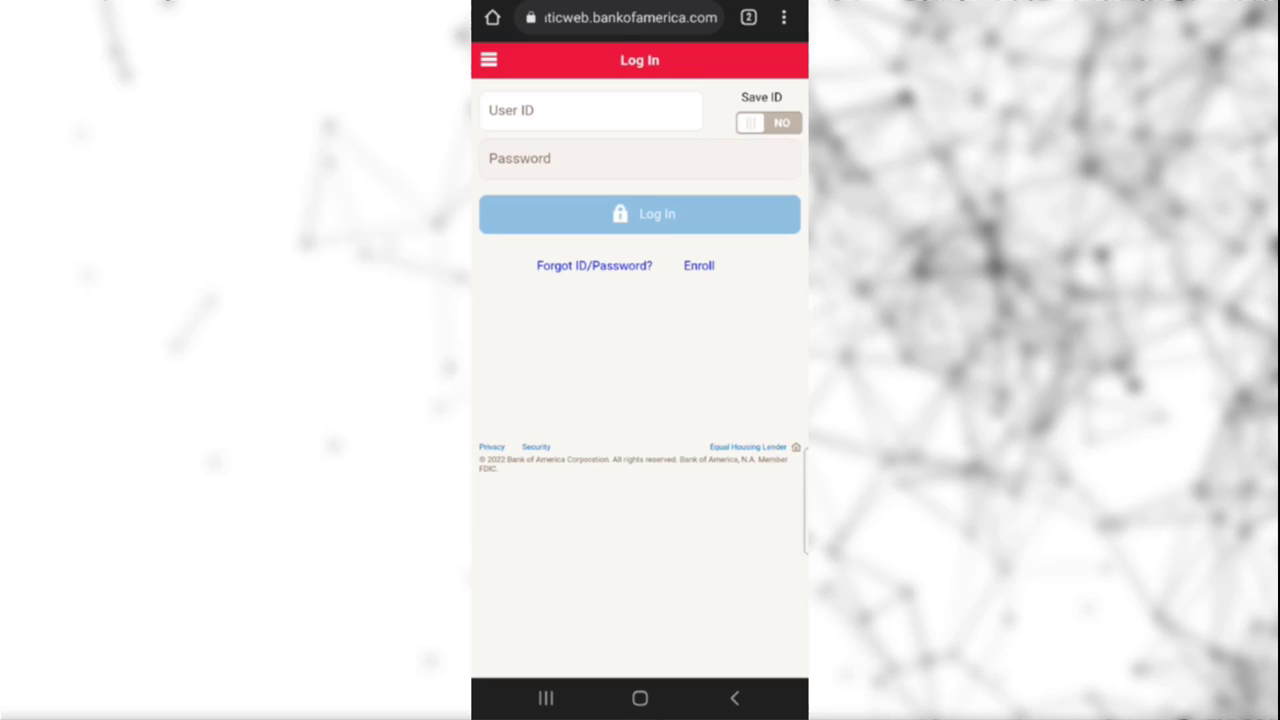
click(590, 110)
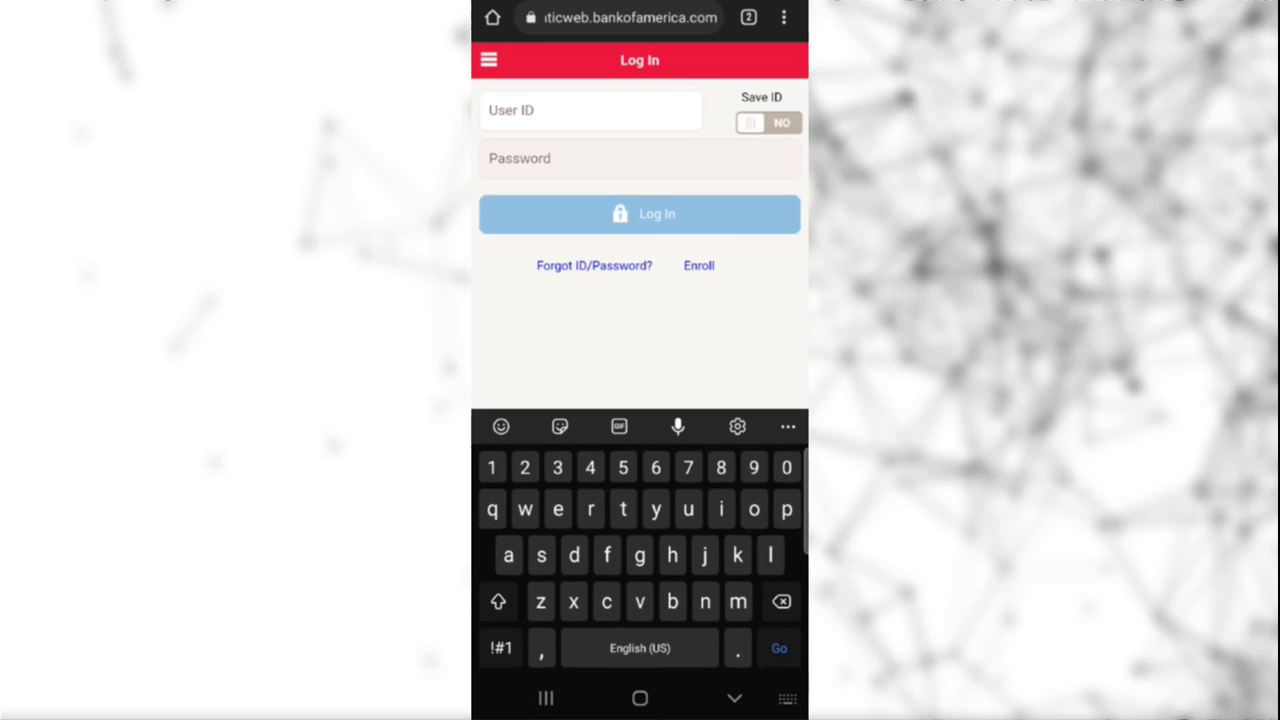
text(keshar)
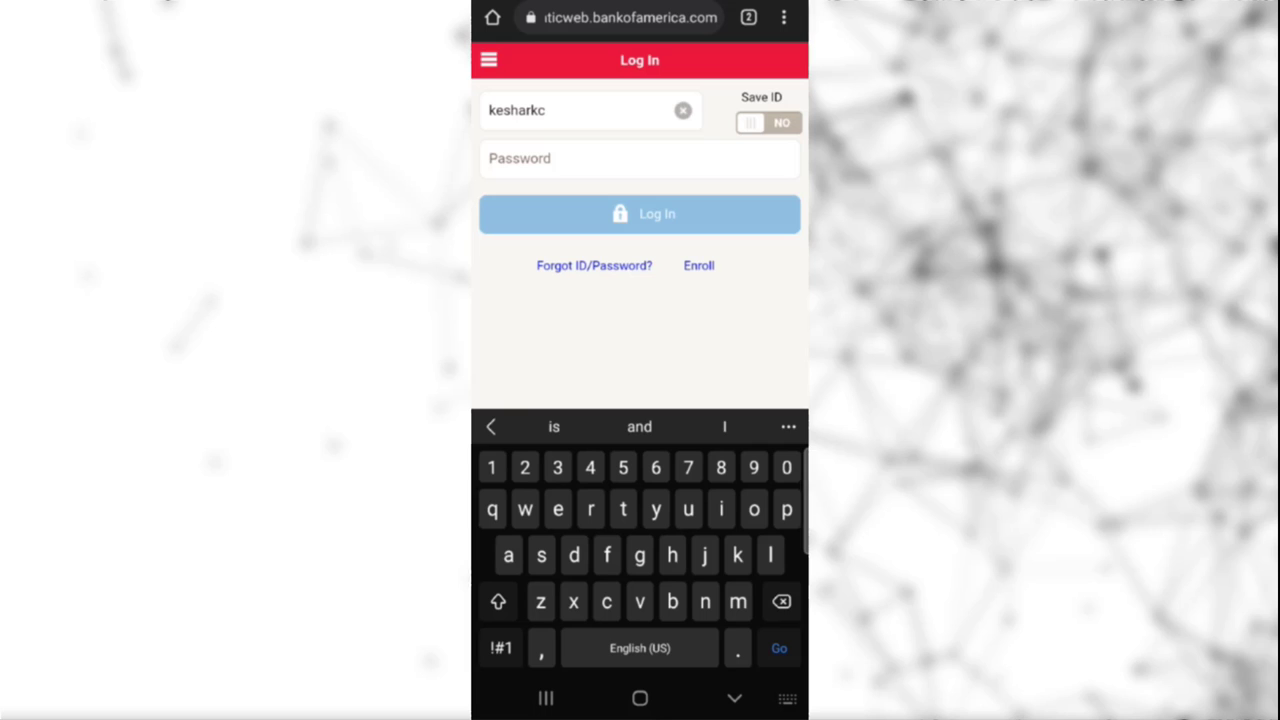
text(11)
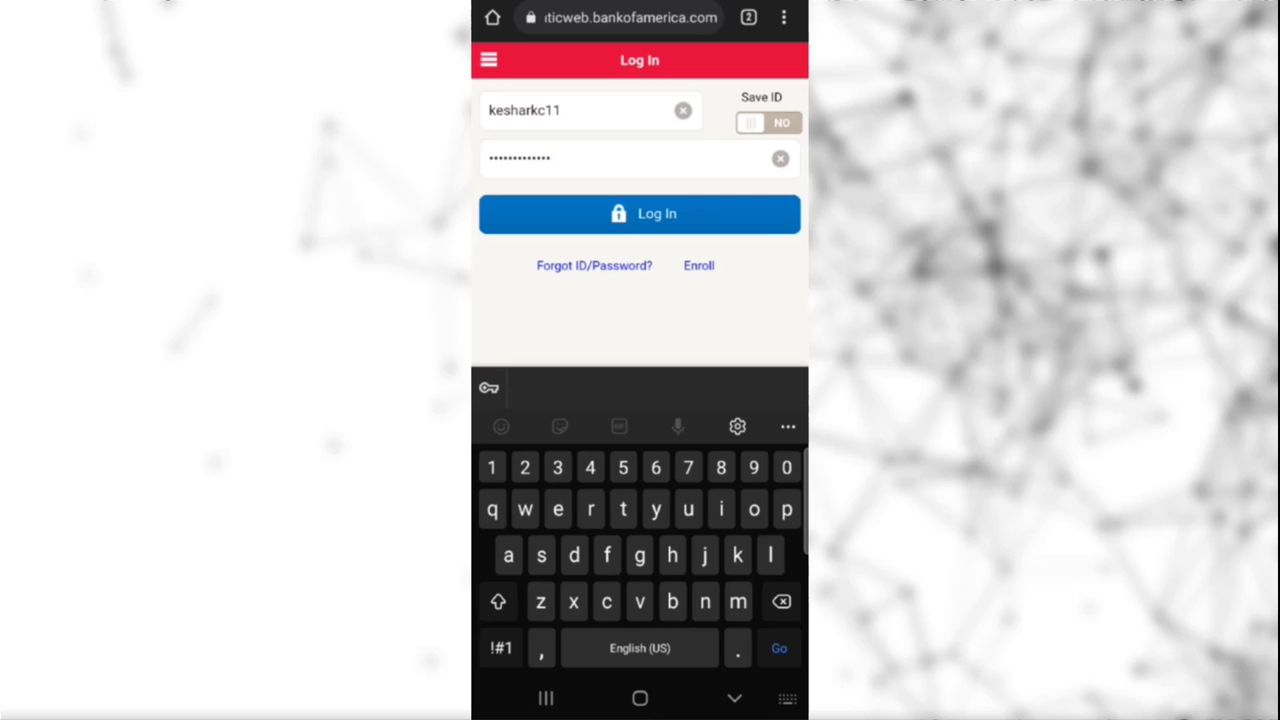
click(768, 122)
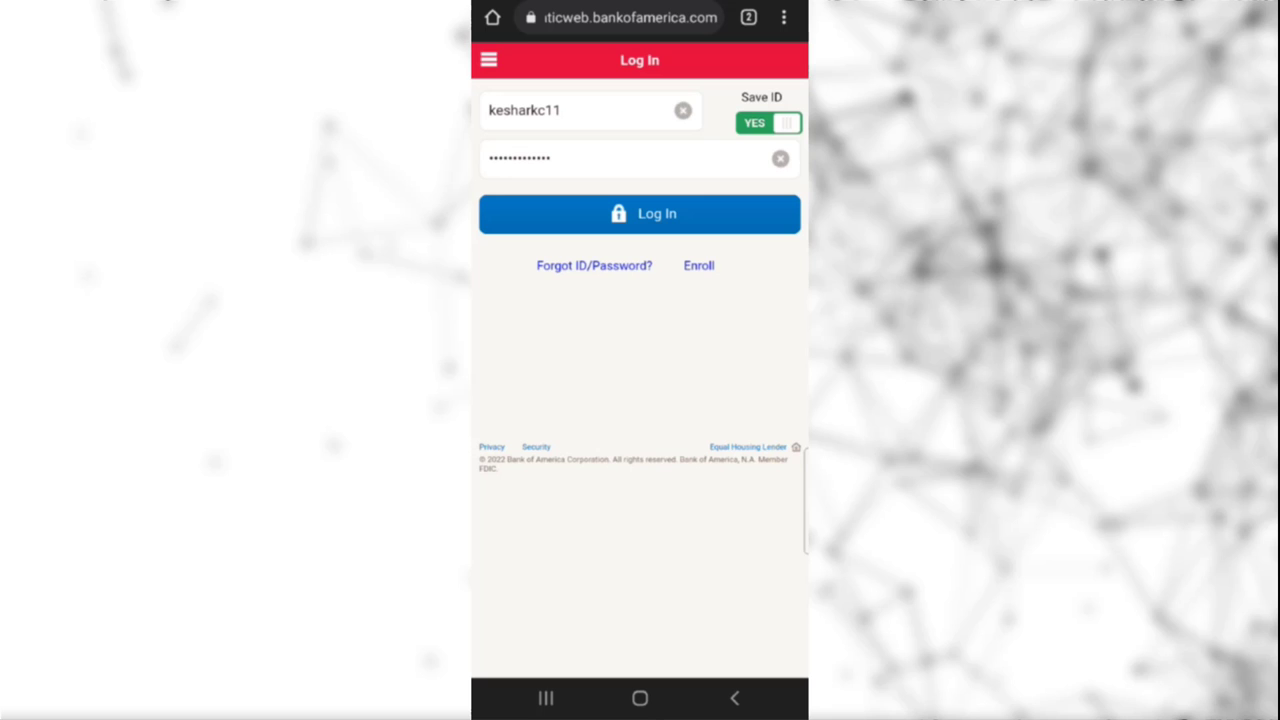
click(768, 122)
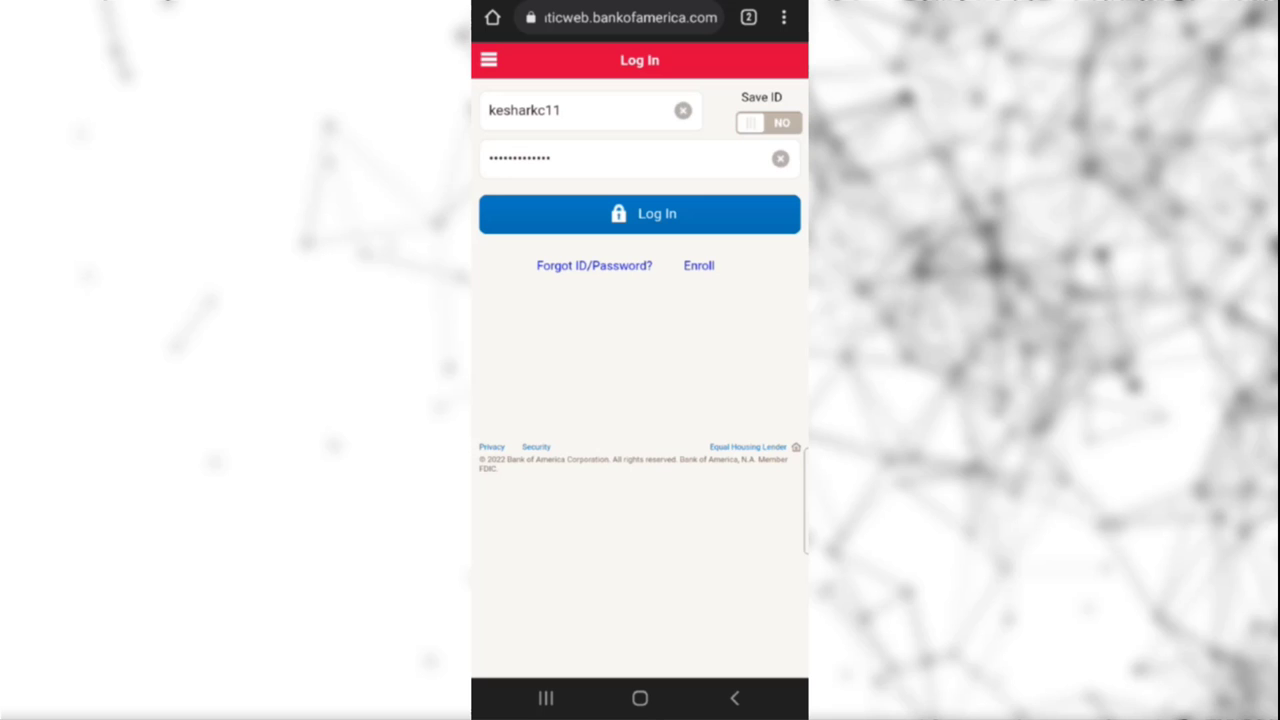
text(••)
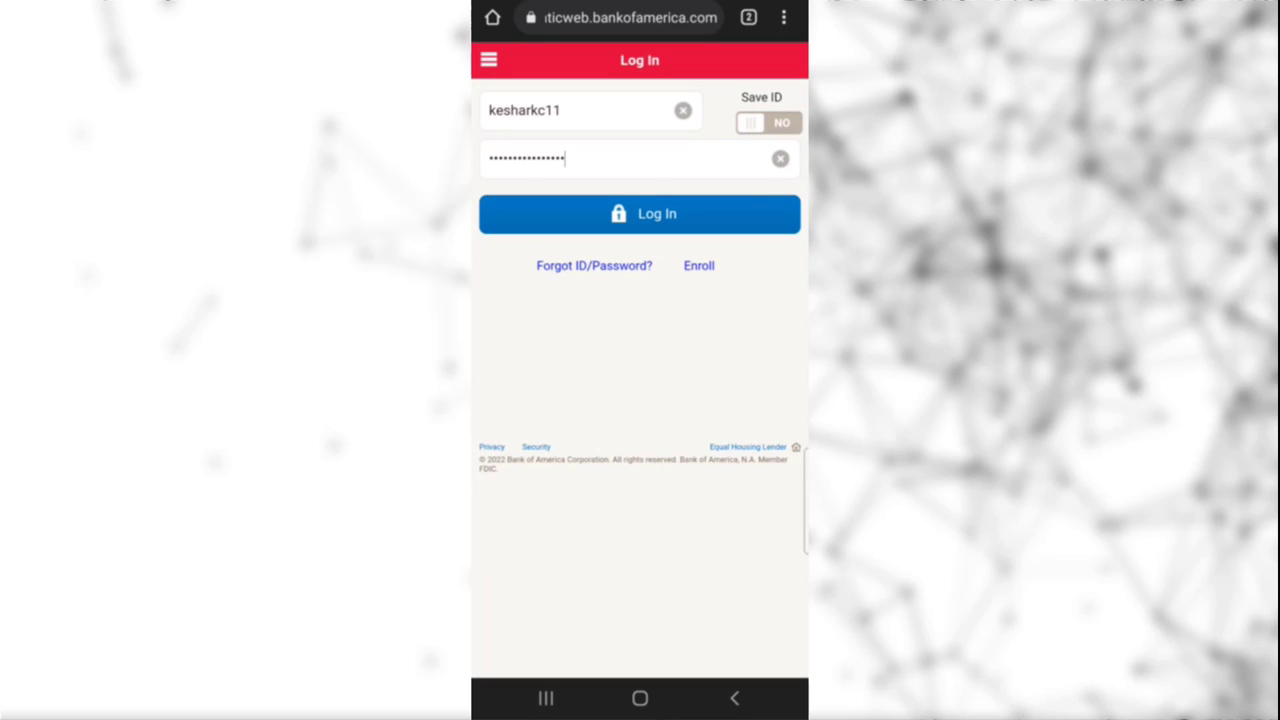